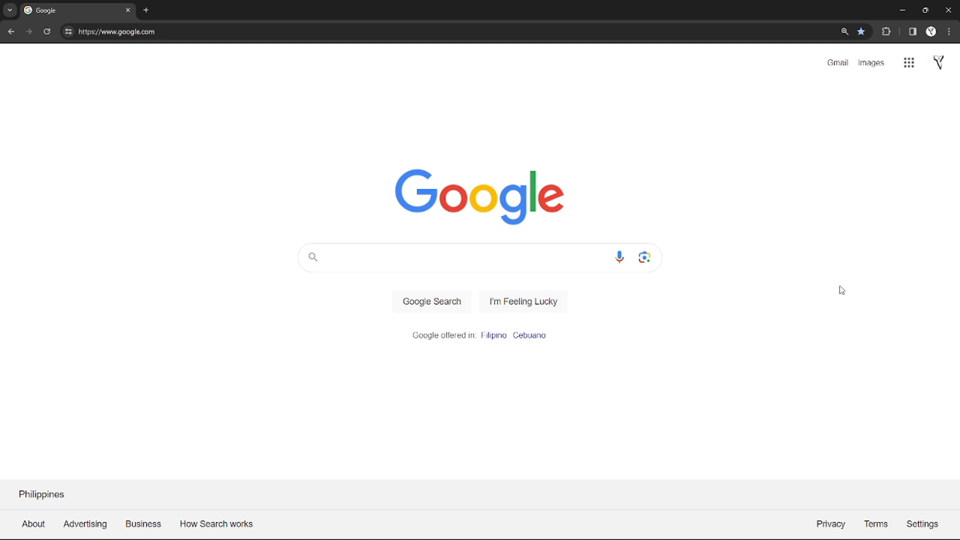
pyautogui.moveTo(894, 162)
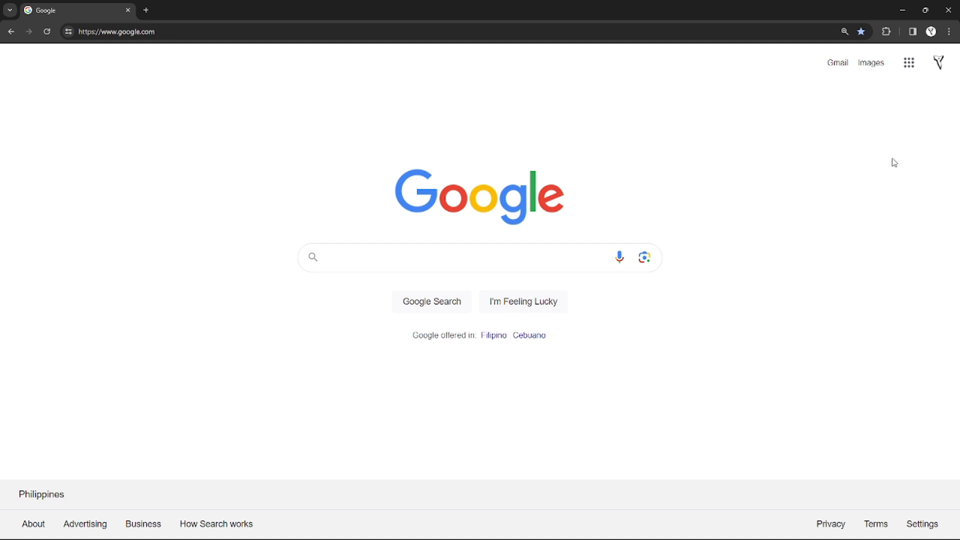
pyautogui.moveTo(898, 204)
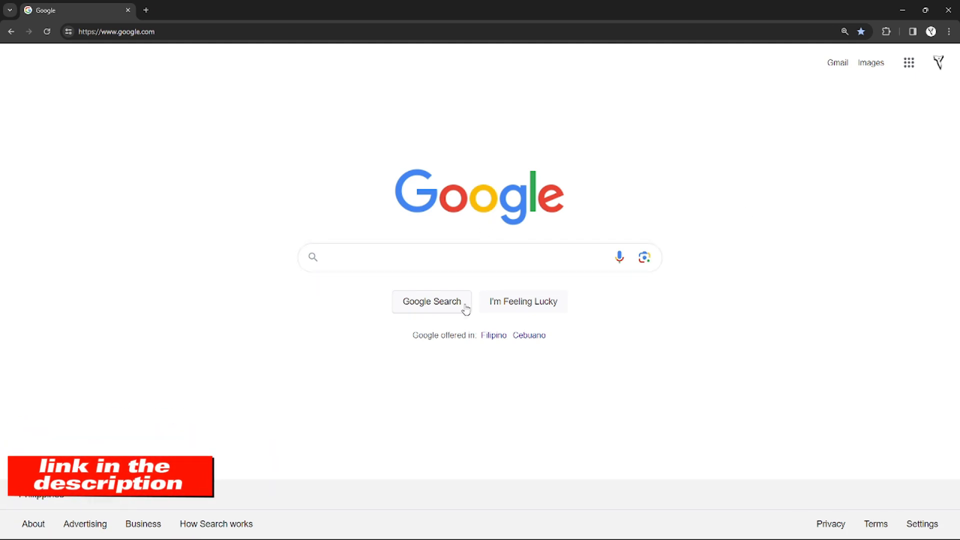
pyautogui.moveTo(756, 290)
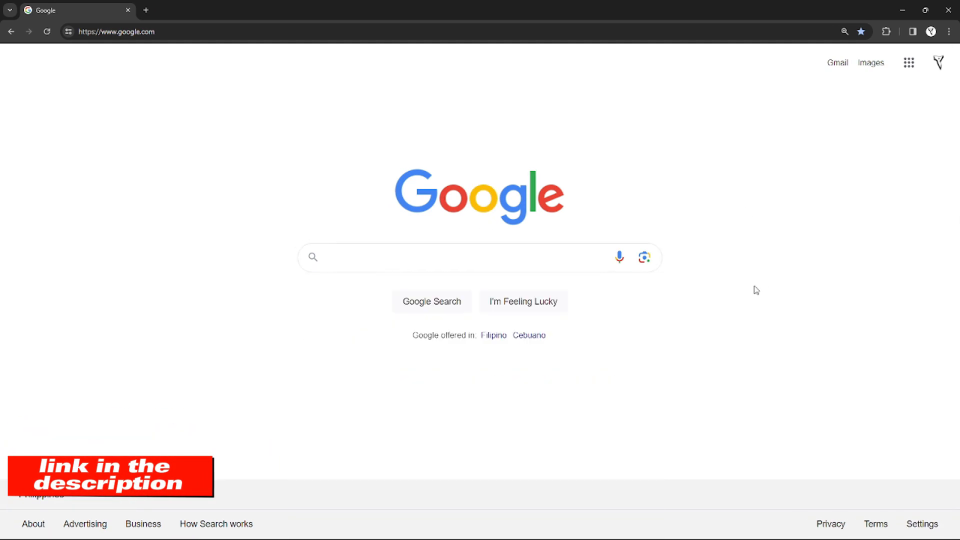
# Step: Search Google for 'paxful' and open the 'Buy and sell Bitcoin' result
pyautogui.click(478, 257)
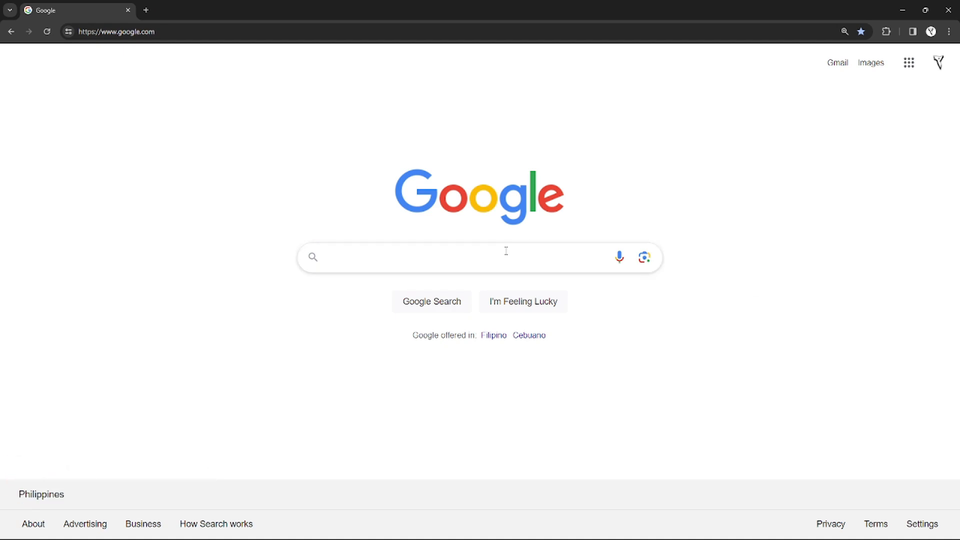
pyautogui.moveTo(350, 164)
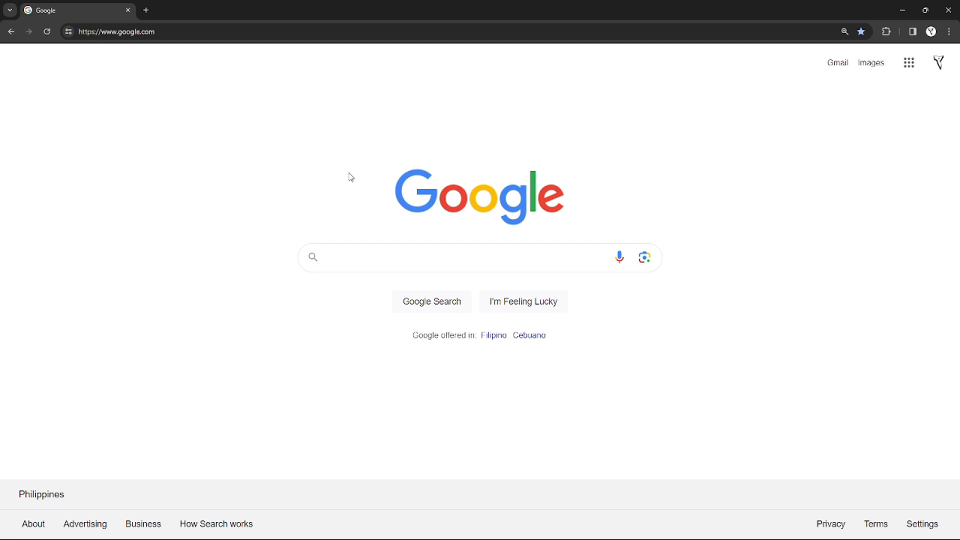
pyautogui.moveTo(366, 237)
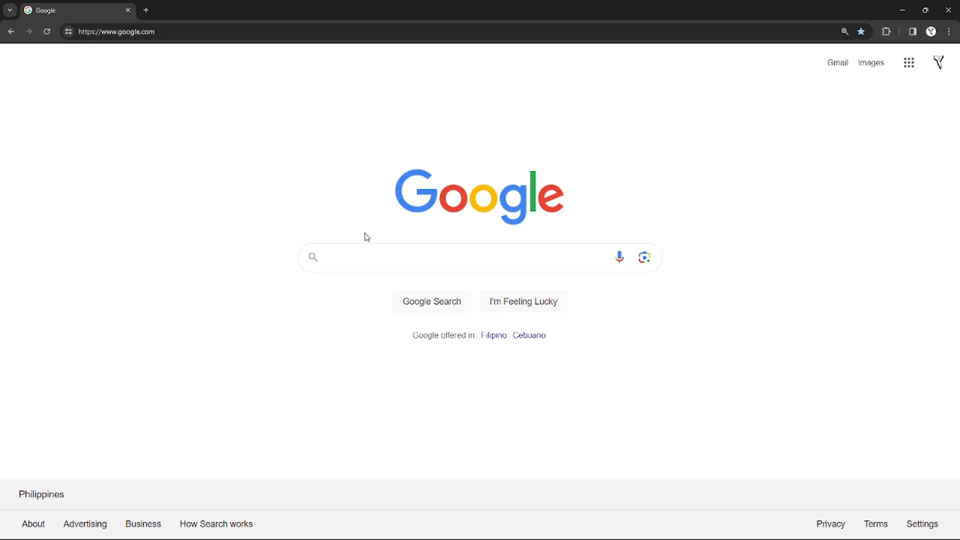
pyautogui.moveTo(600, 213)
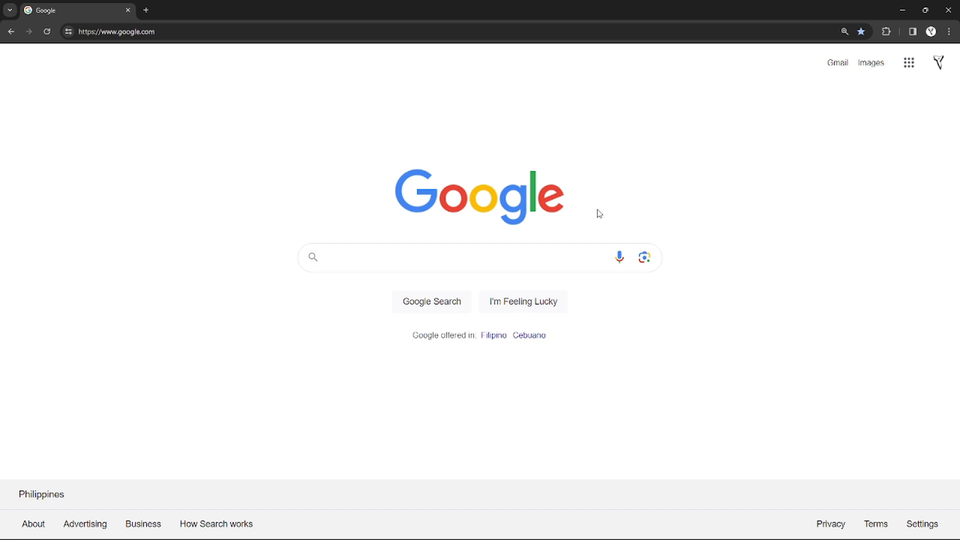
pyautogui.click(474, 257)
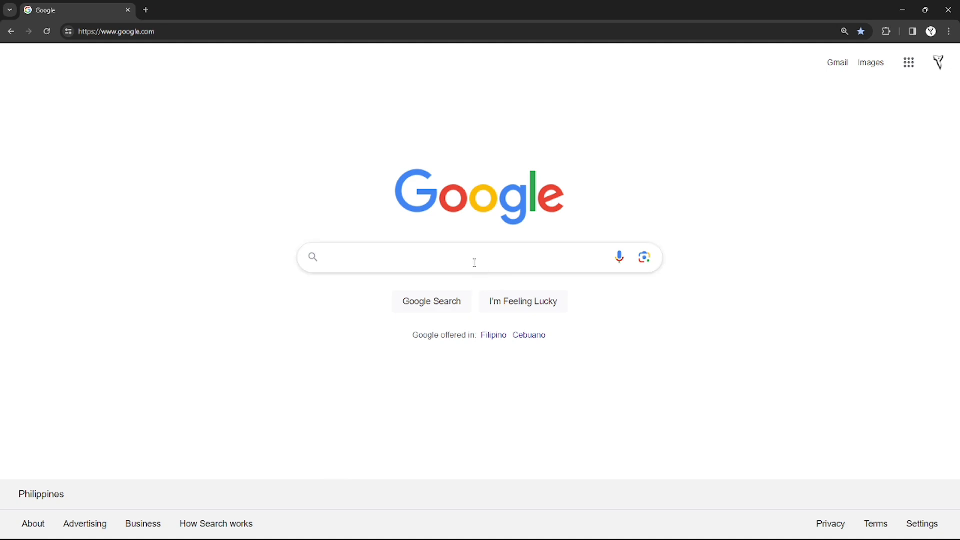
pyautogui.write('paxful')
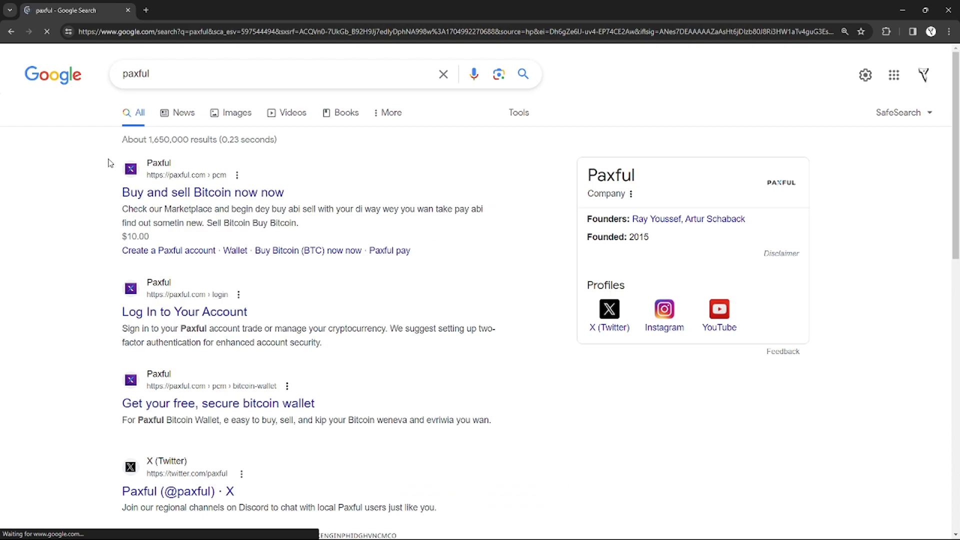
pyautogui.click(202, 192)
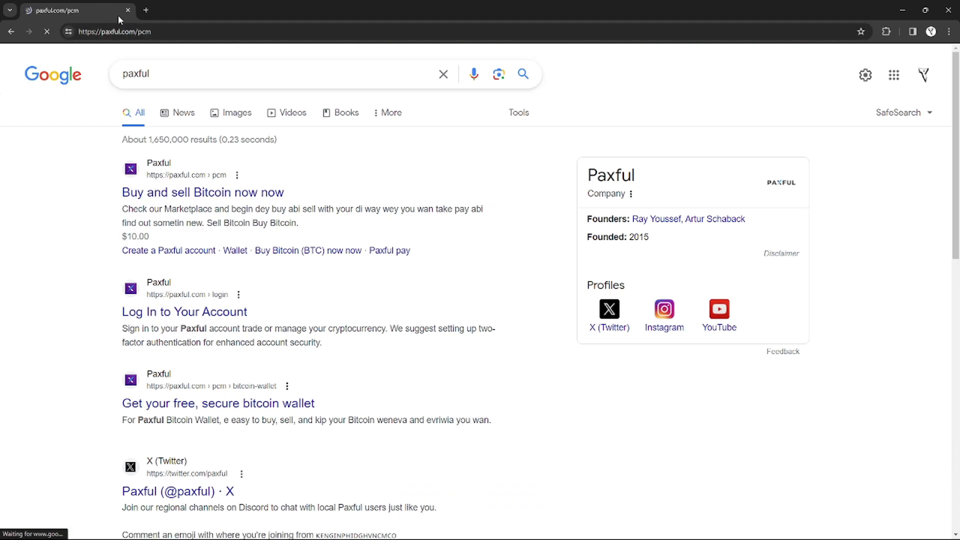
# Step: Check the cryptocurrency list, keep Bitcoin selected, and focus the spend amount field
pyautogui.click(202, 192)
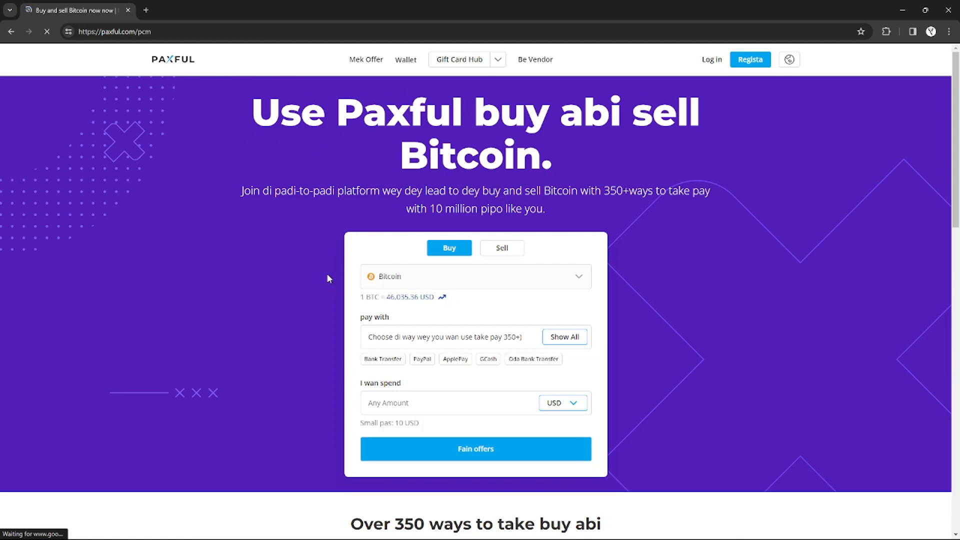
pyautogui.click(475, 276)
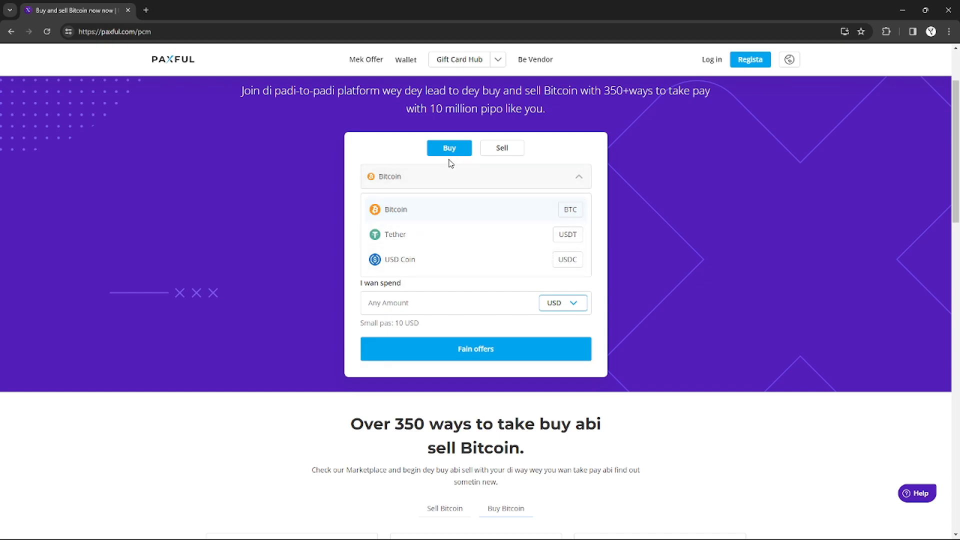
pyautogui.click(394, 209)
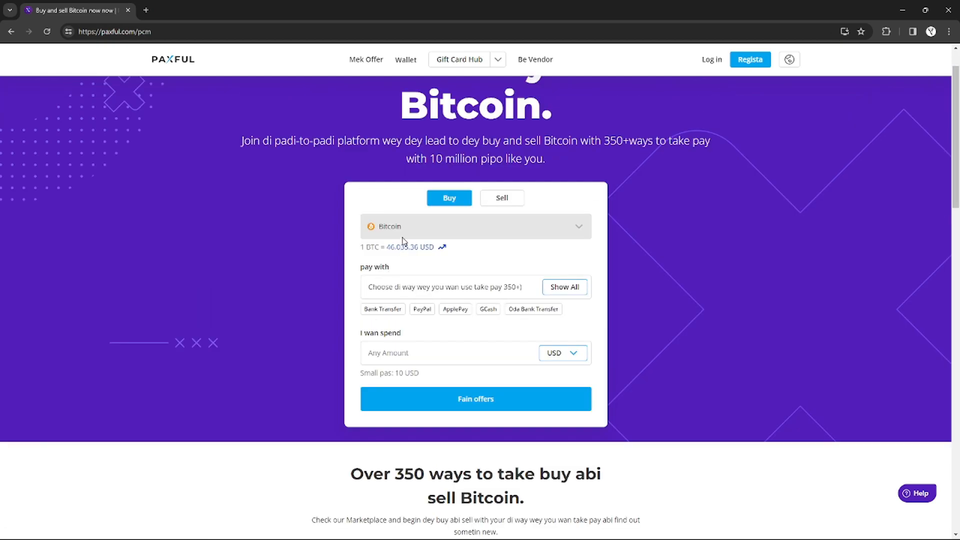
pyautogui.moveTo(450, 341)
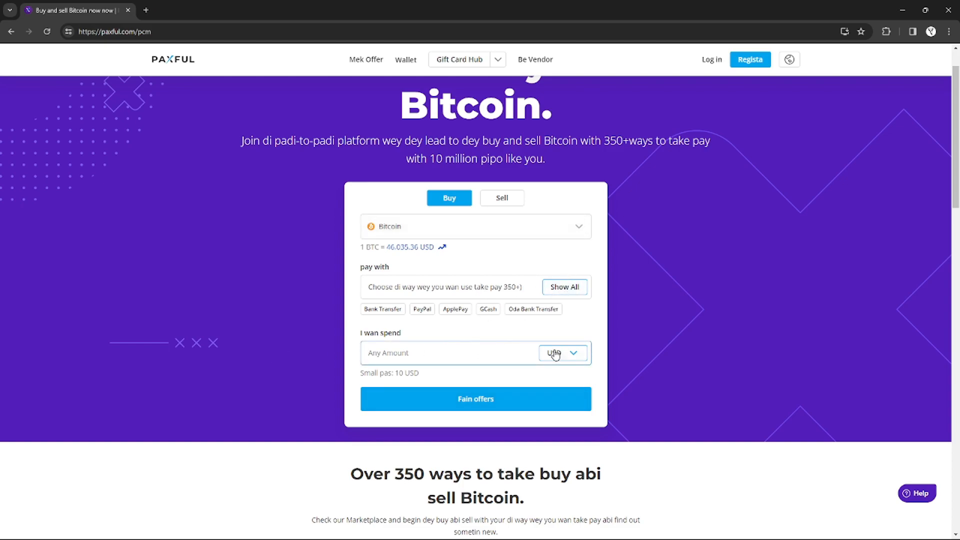
pyautogui.click(428, 352)
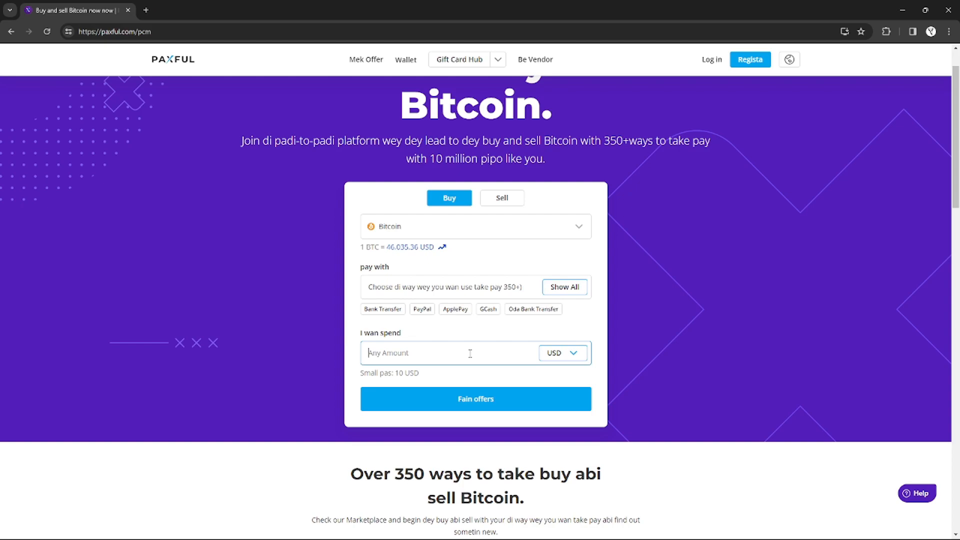
# Step: Enter 10 as the USD spend amount, estimating about 0.00021722 BTC
pyautogui.write('10')
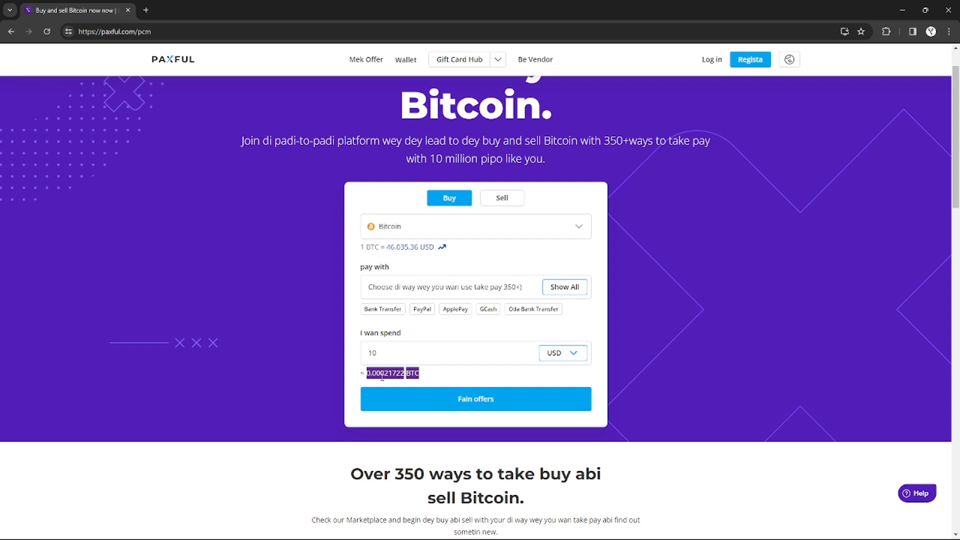
pyautogui.moveTo(433, 379)
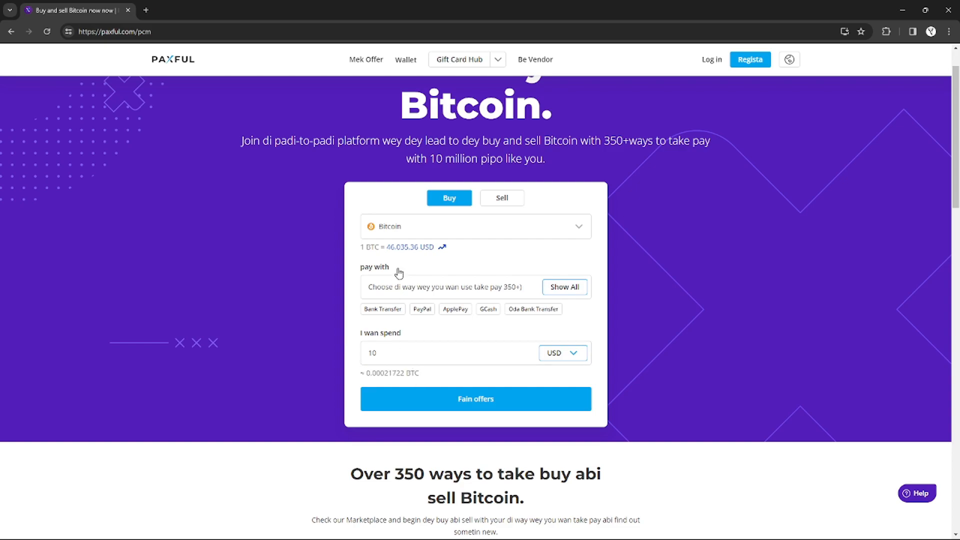
pyautogui.moveTo(464, 314)
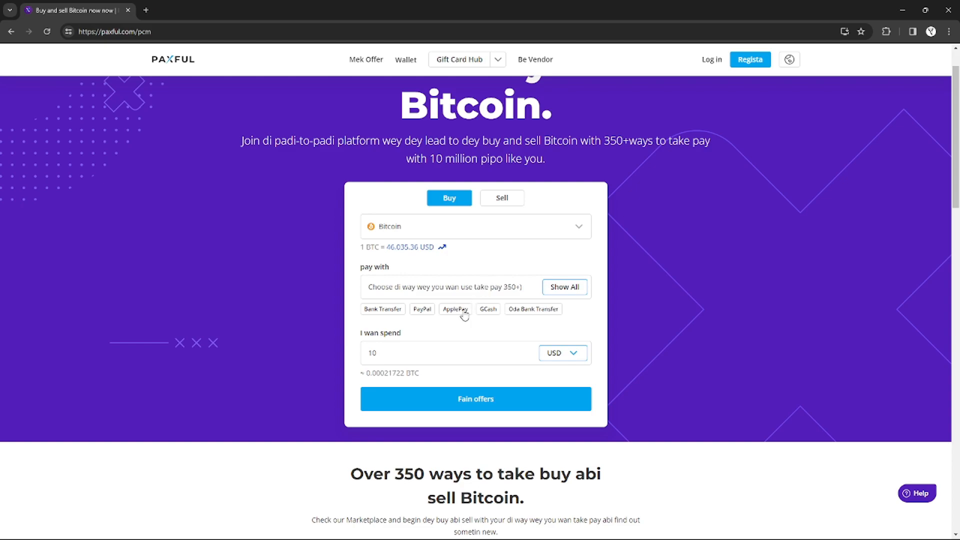
pyautogui.moveTo(490, 288)
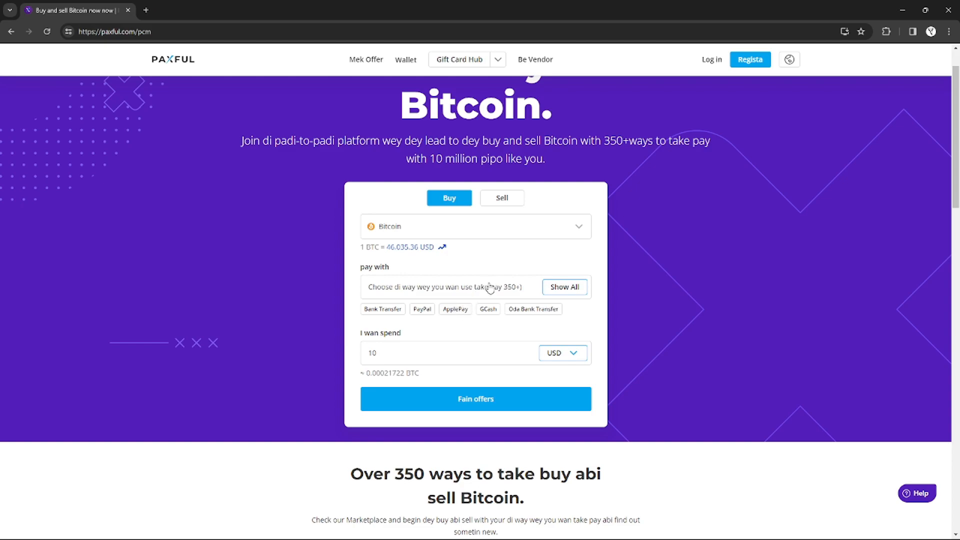
pyautogui.moveTo(553, 287)
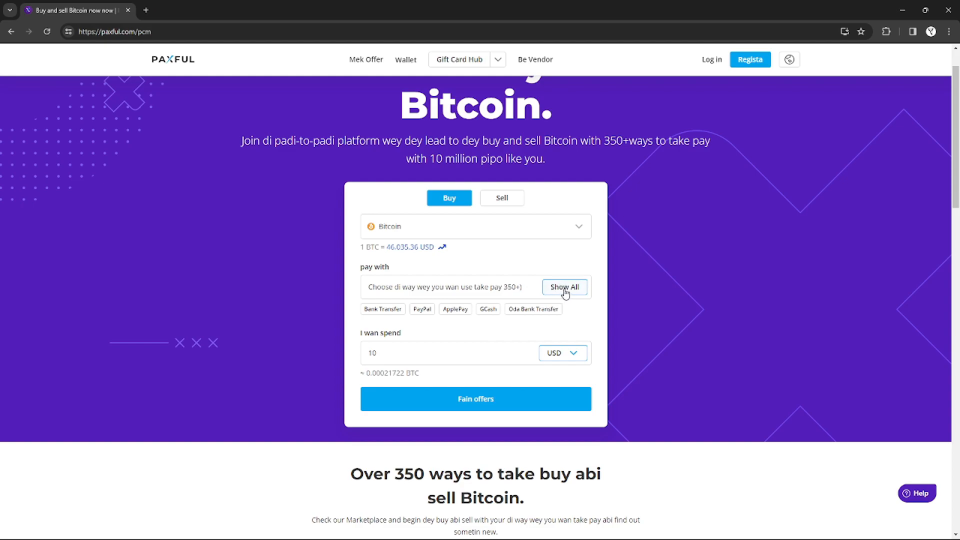
# Step: Choose Paysafecard from the full payment method list and search for offers
pyautogui.click(564, 287)
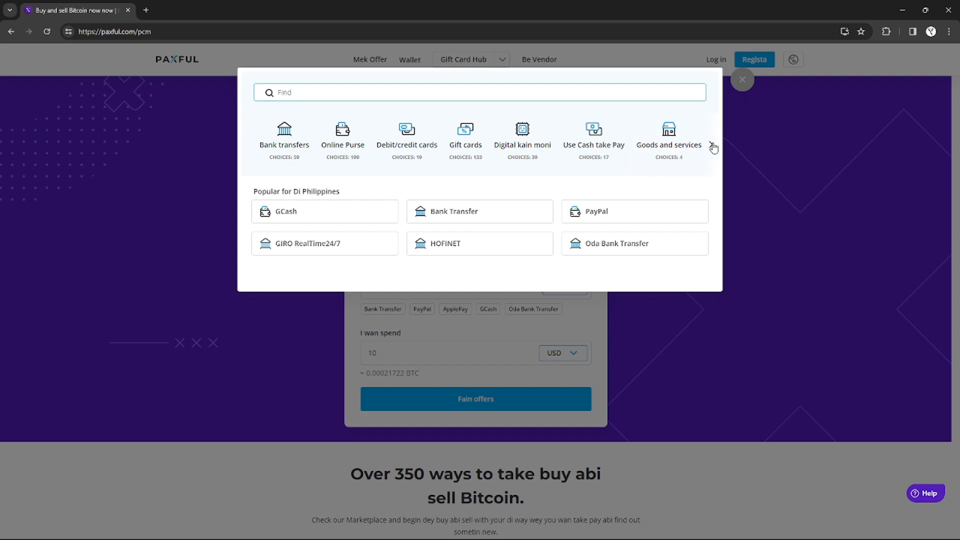
pyautogui.click(714, 147)
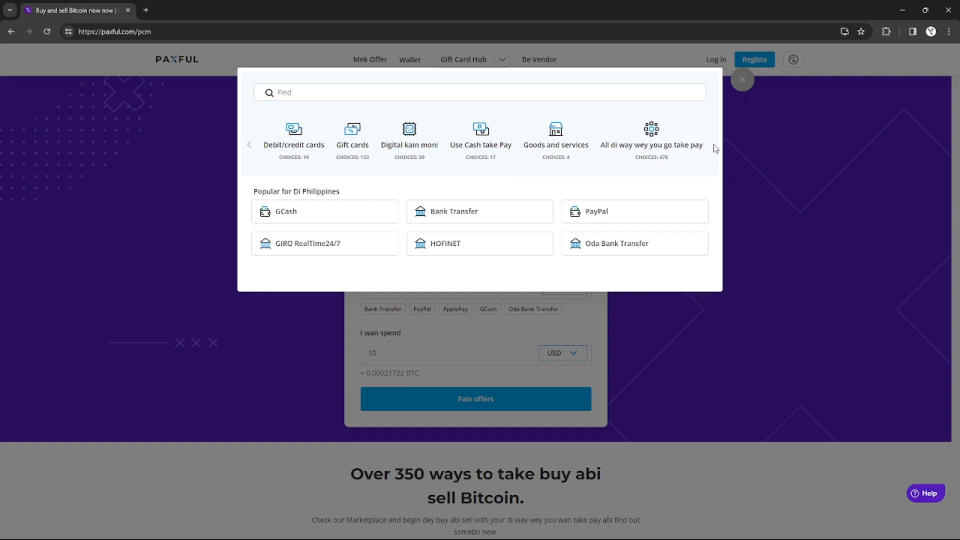
pyautogui.moveTo(351, 115)
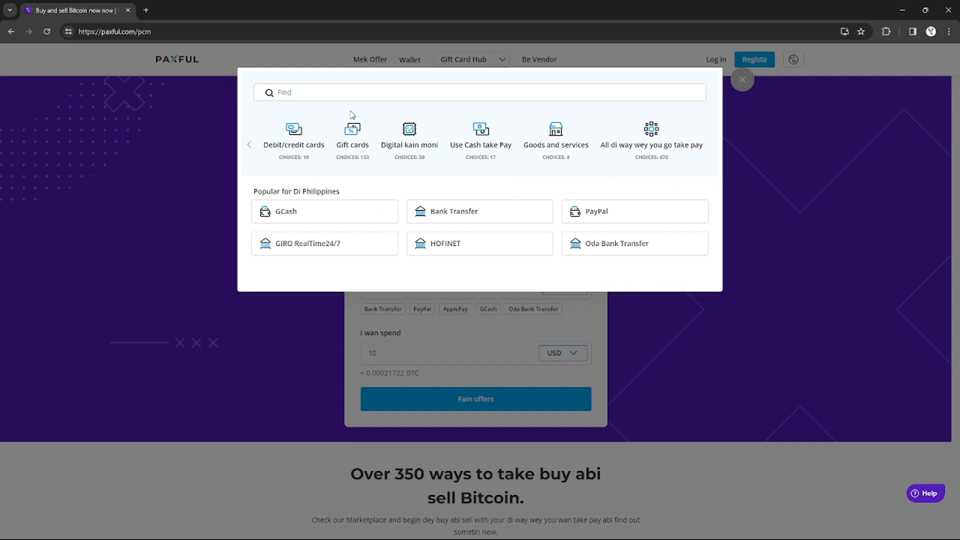
pyautogui.write('par')
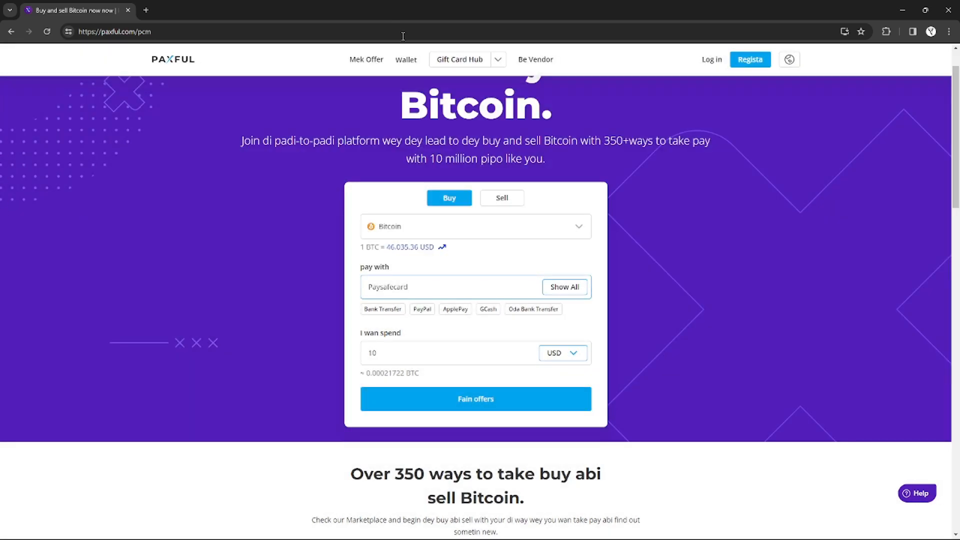
pyautogui.moveTo(451, 298)
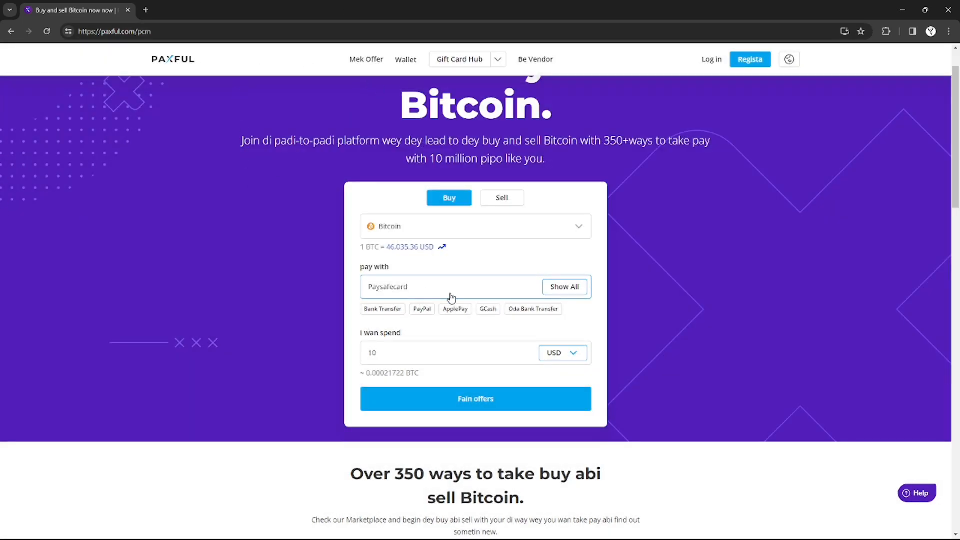
pyautogui.click(475, 398)
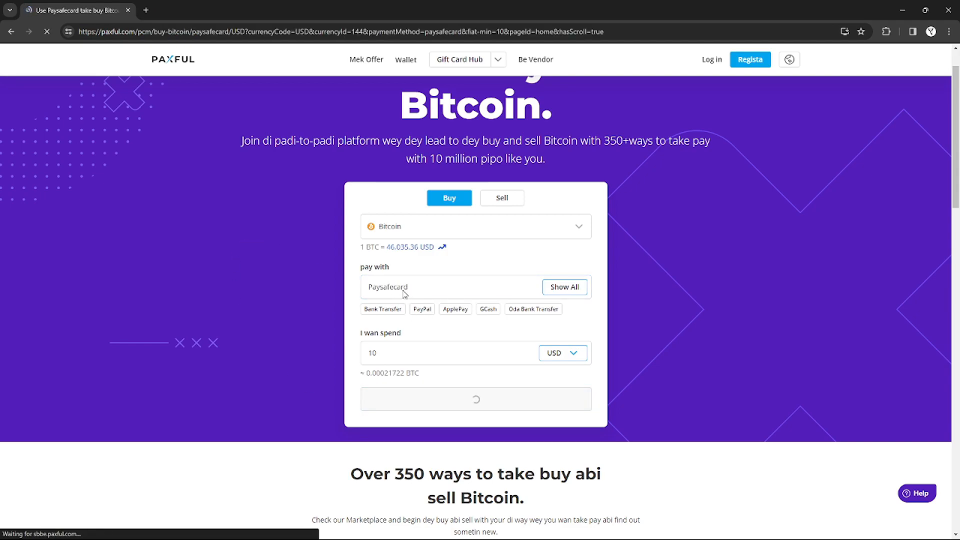
# Step: Browse the Paysafecard seller listings at 55,190.48 USD per BTC
pyautogui.click(475, 398)
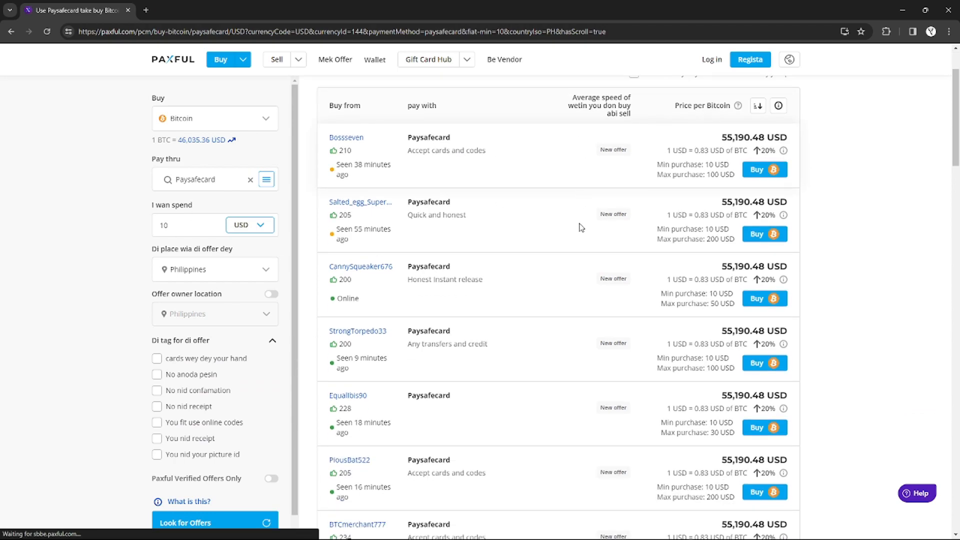
pyautogui.scroll(-3)
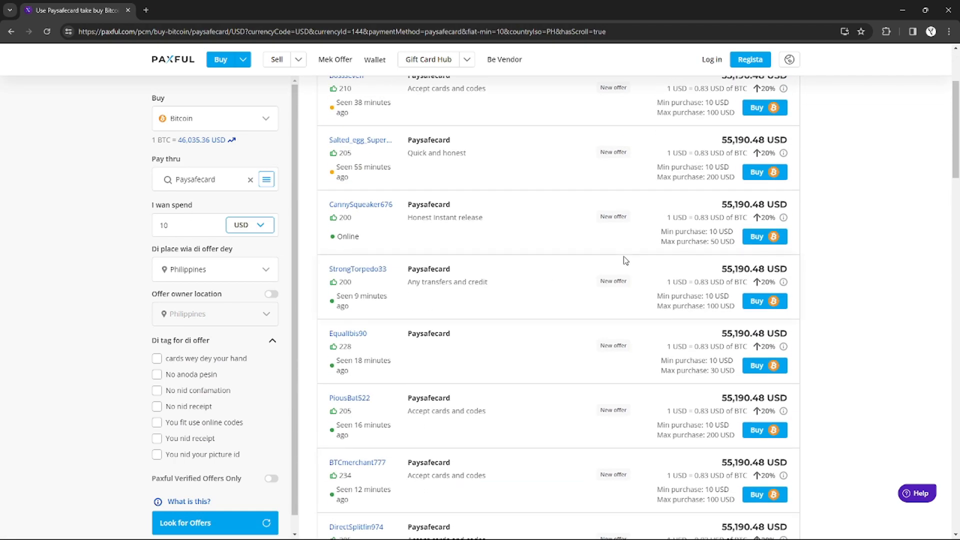
pyautogui.scroll(-3)
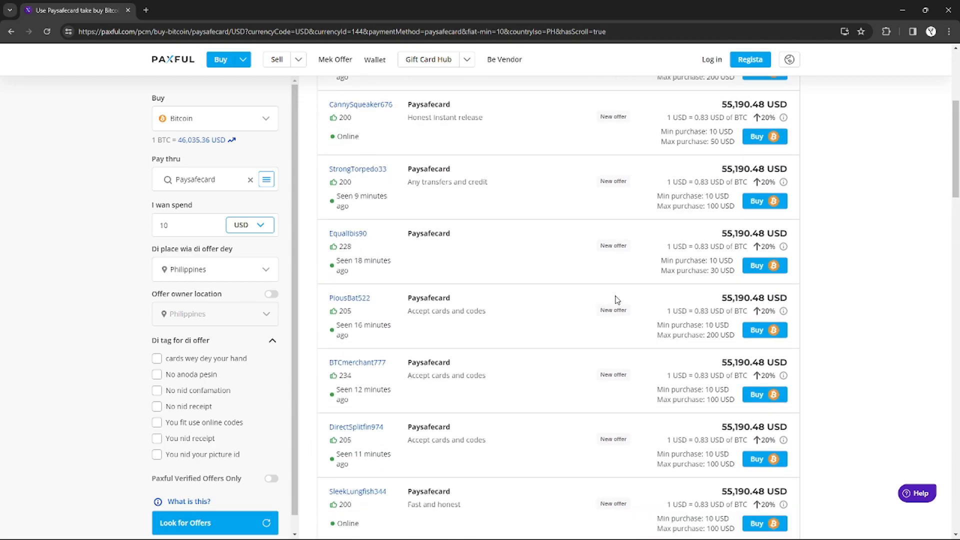
pyautogui.scroll(3)
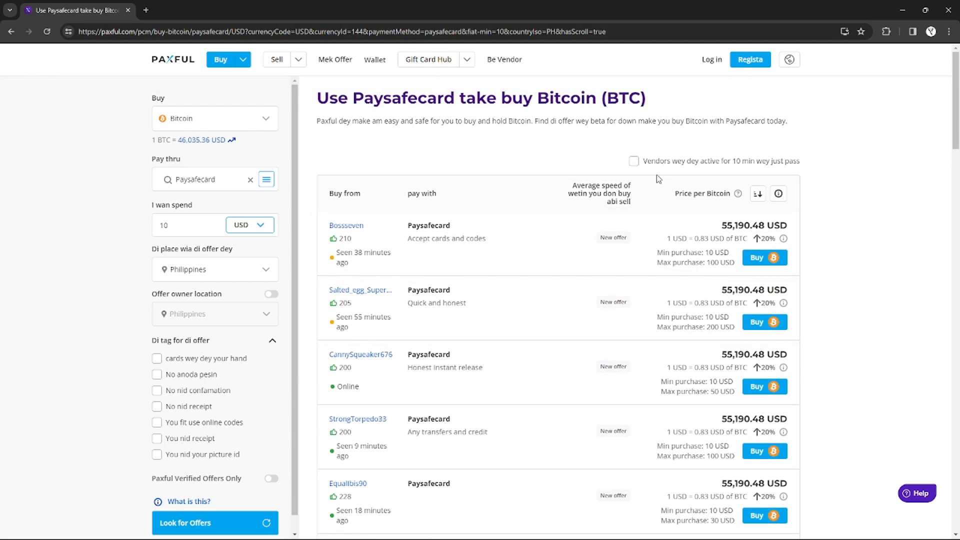
pyautogui.moveTo(494, 204)
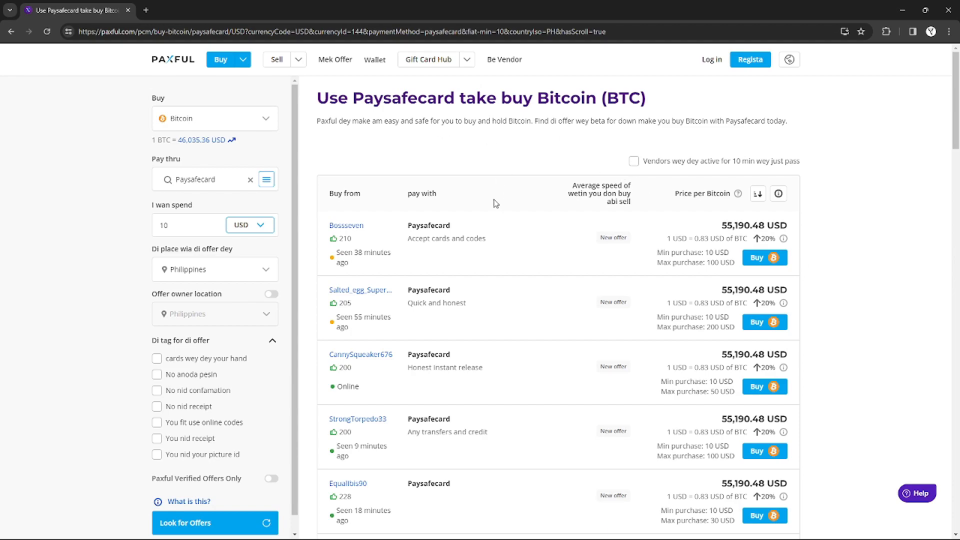
pyautogui.moveTo(740, 234)
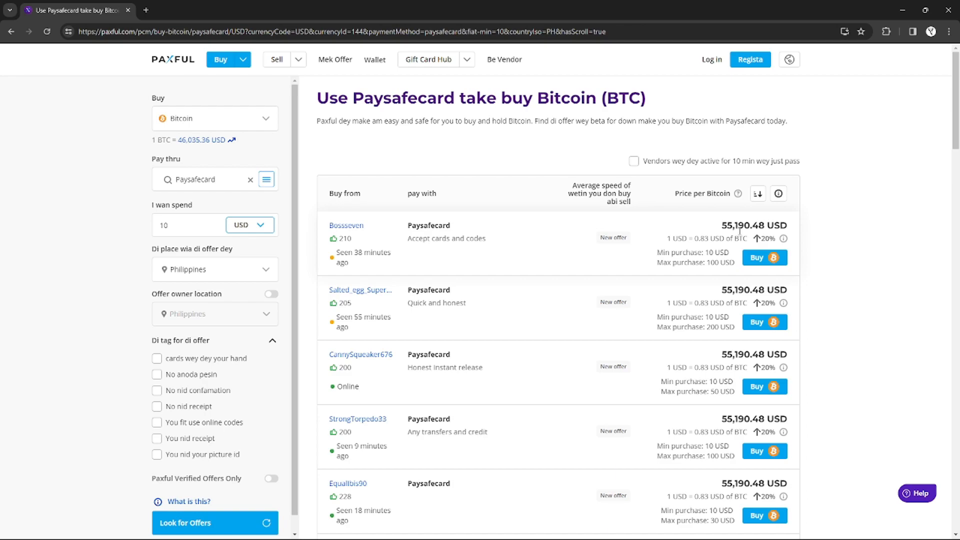
pyautogui.moveTo(764, 279)
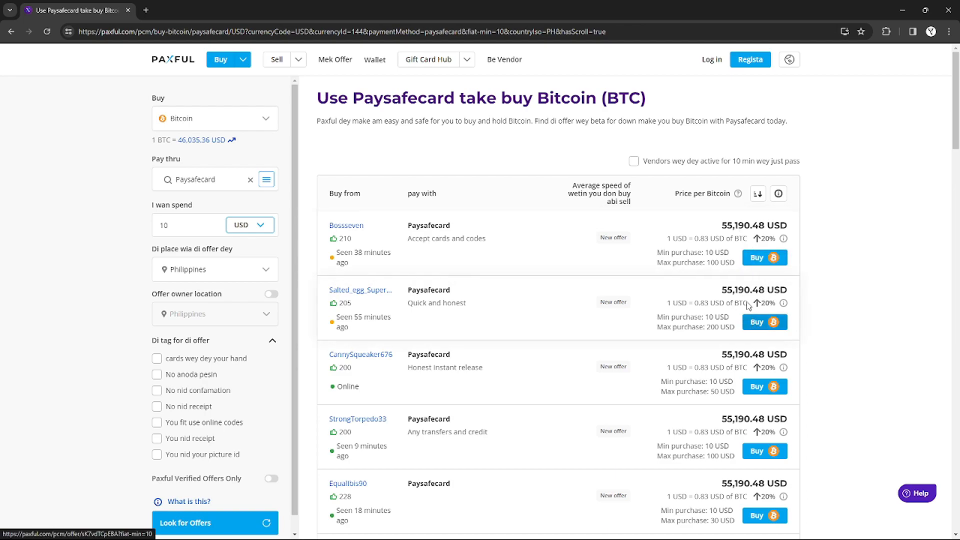
pyautogui.scroll(-3)
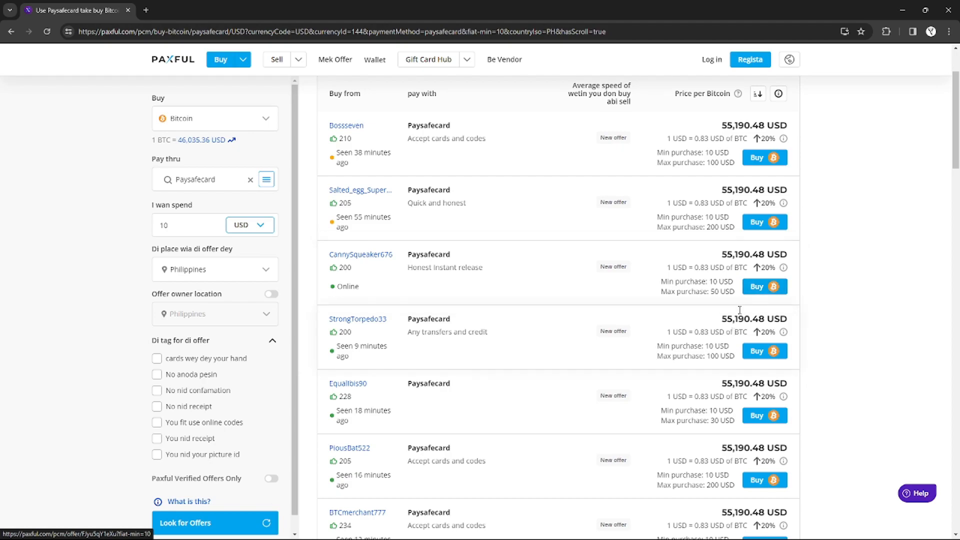
pyautogui.moveTo(764, 286)
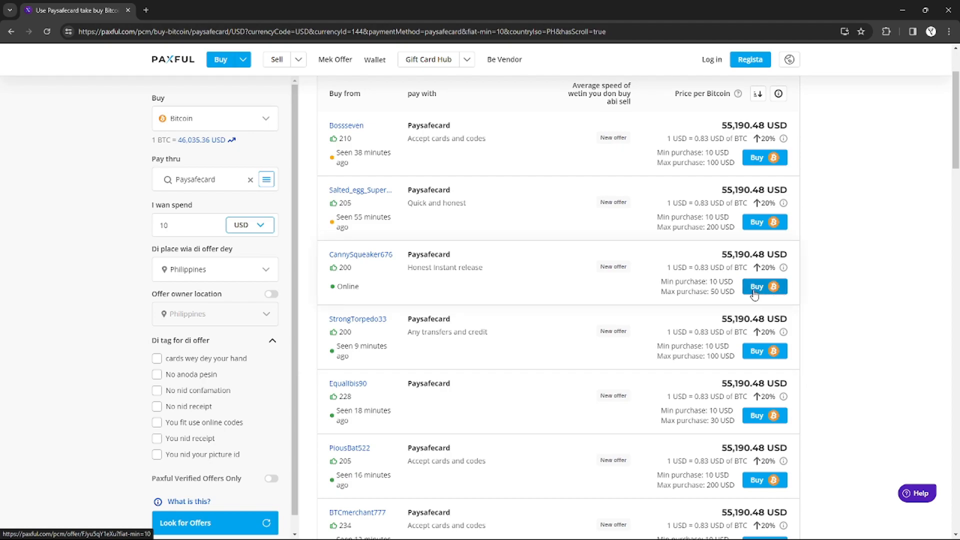
# Step: Open CannySqueaker676's 'Honest instant release' offer and scroll through its details
pyautogui.click(764, 286)
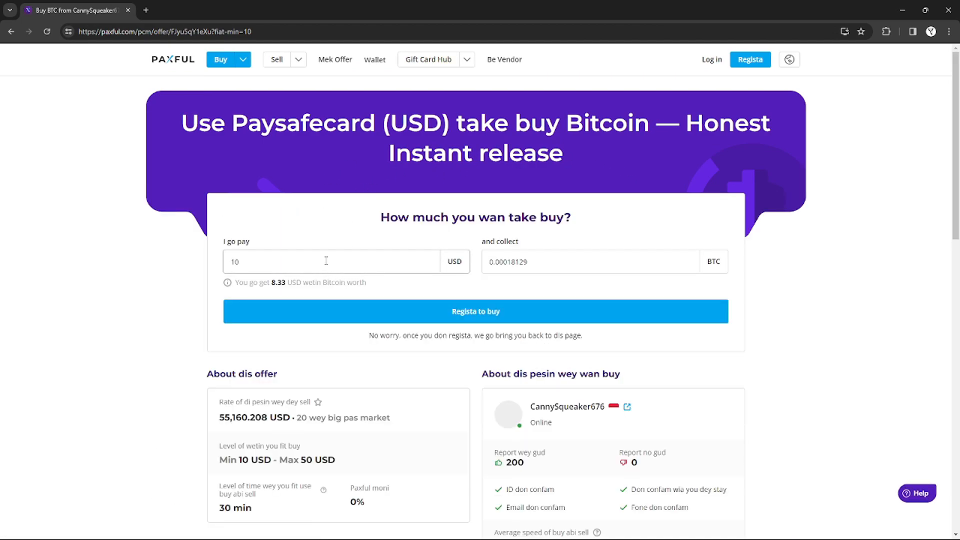
pyautogui.scroll(-3)
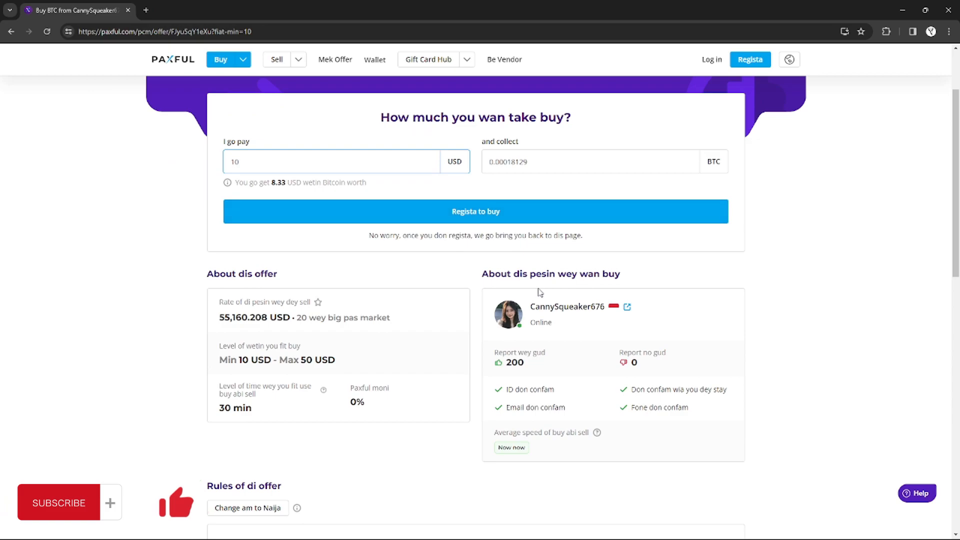
pyautogui.moveTo(516, 336)
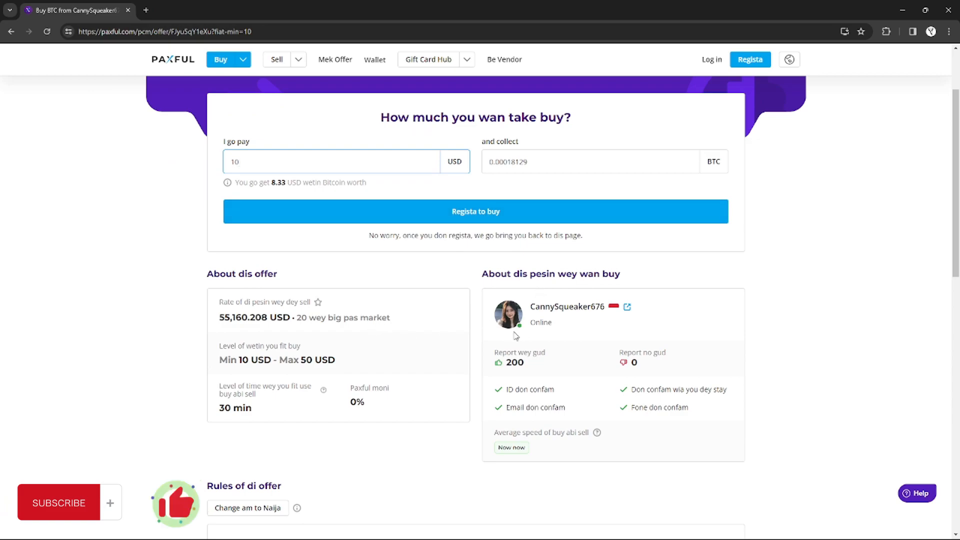